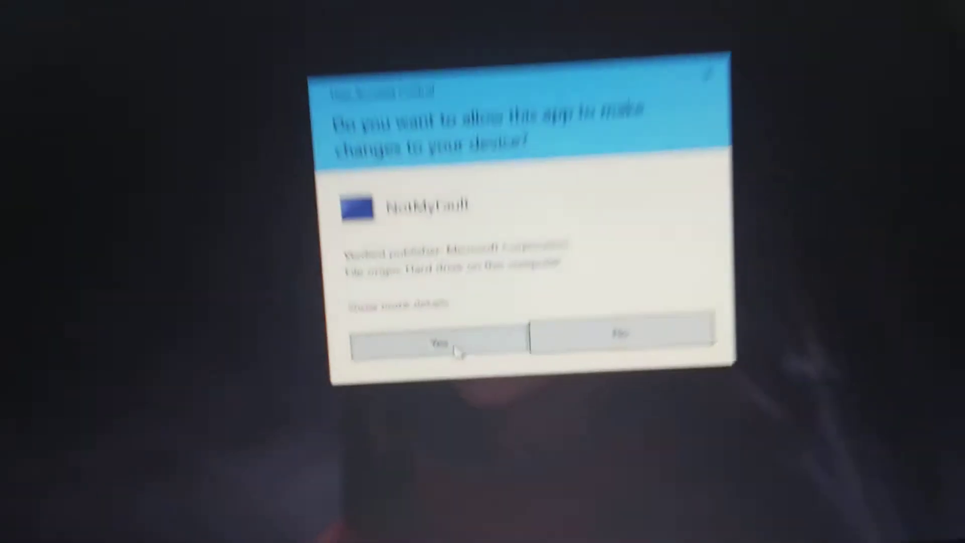
Step: Allow NotMyFault administrator rights at the UAC prompt and dismiss the unsupported-Windows notice
click(431, 341)
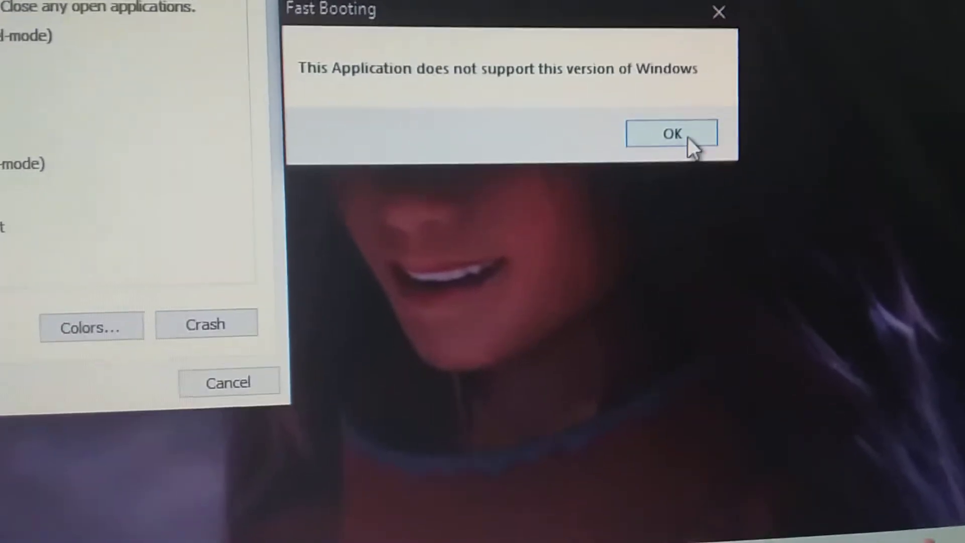
click(671, 134)
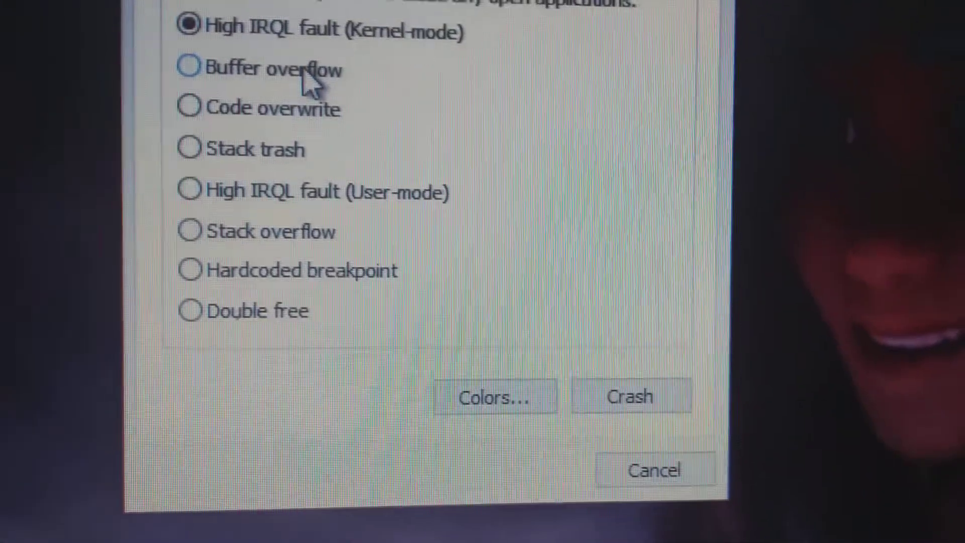
click(184, 107)
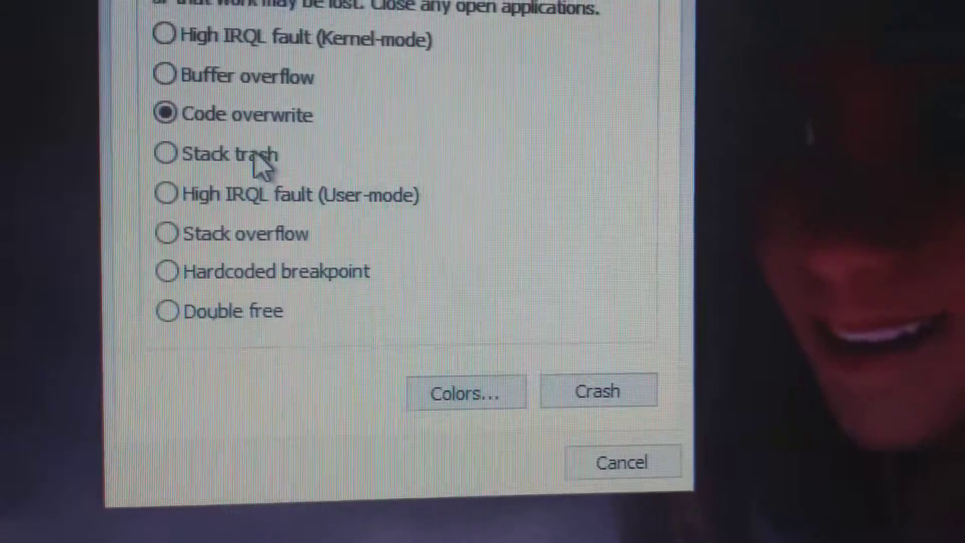
click(166, 204)
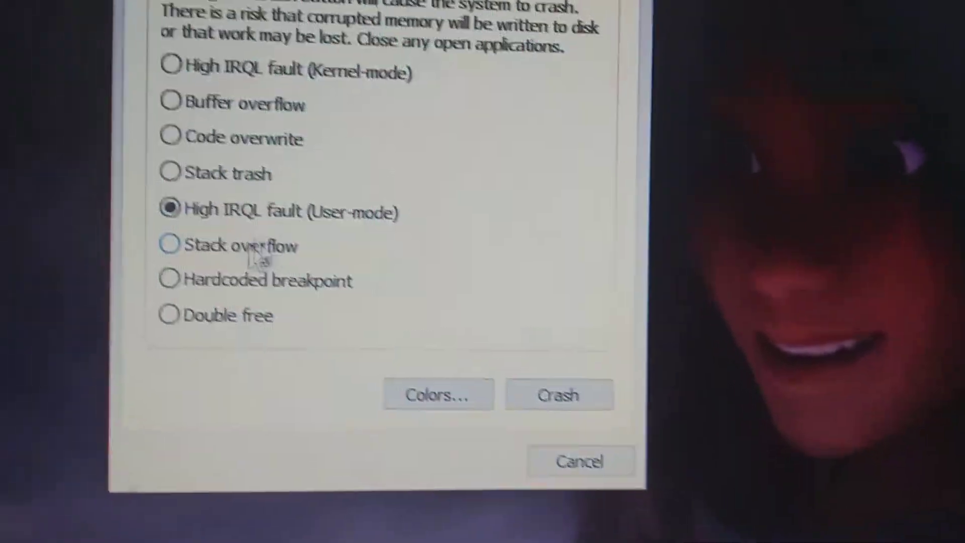
click(167, 244)
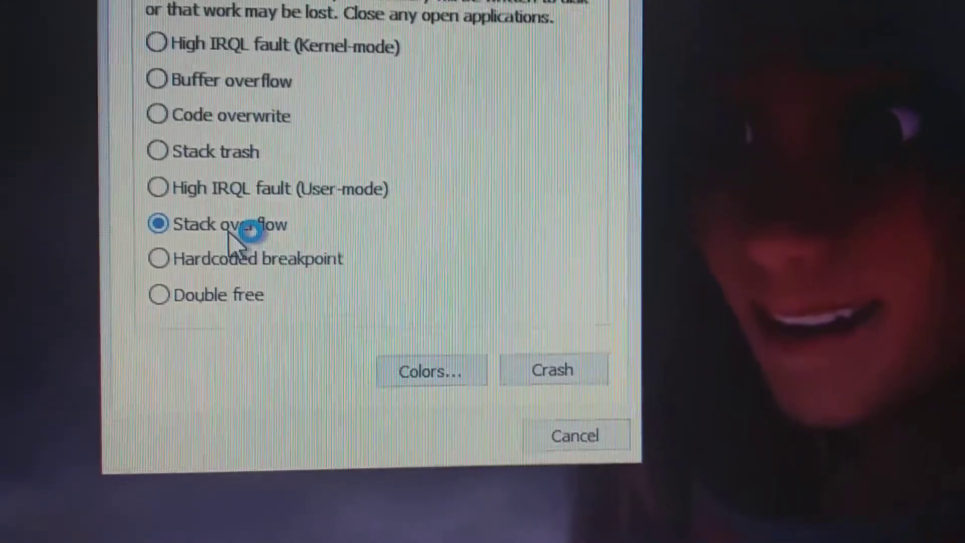
click(158, 259)
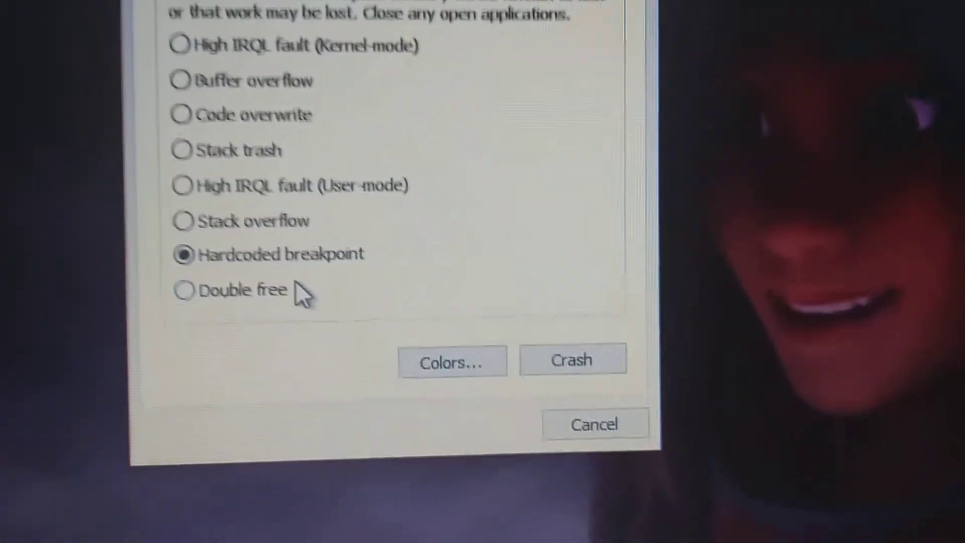
click(180, 290)
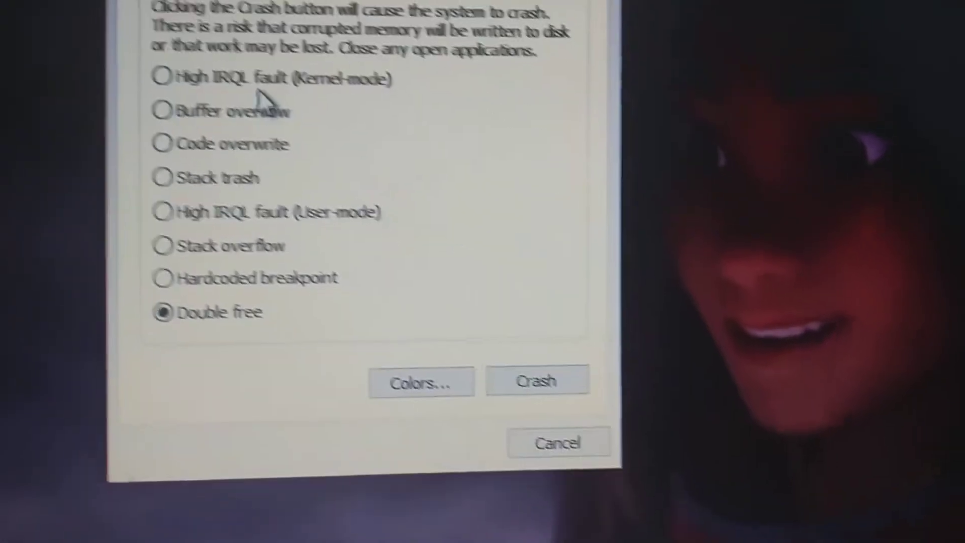
click(163, 79)
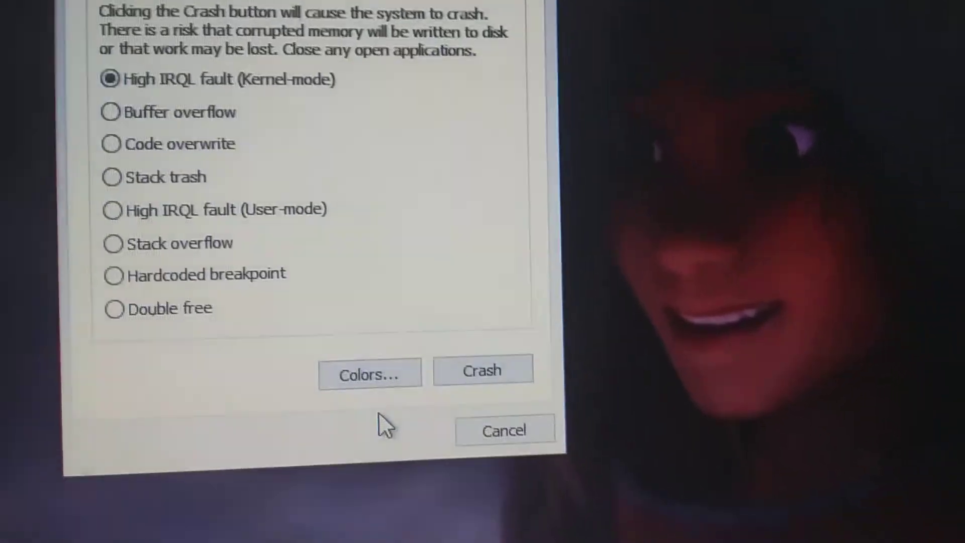
Step: Review the crash screen colours in Choose Colors and keep the dark blue background
click(369, 374)
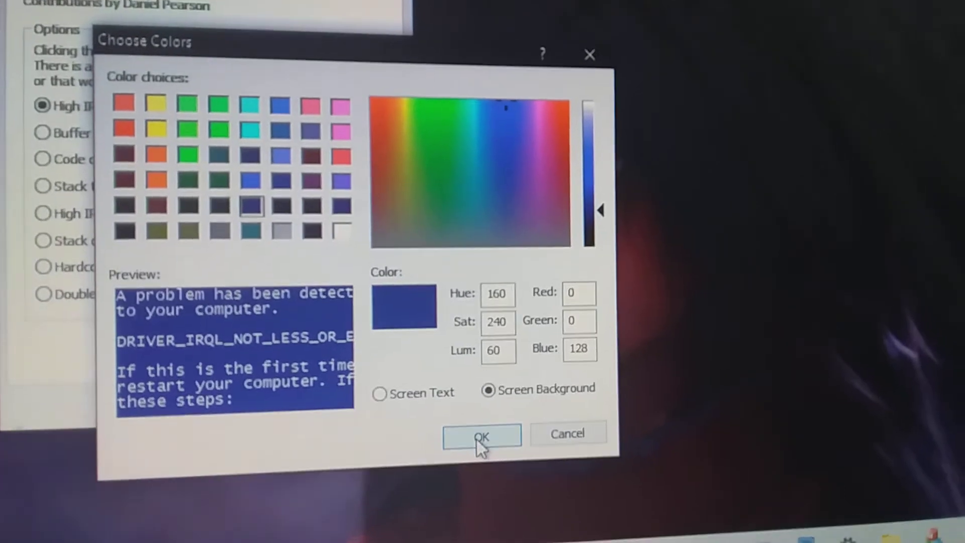
click(482, 435)
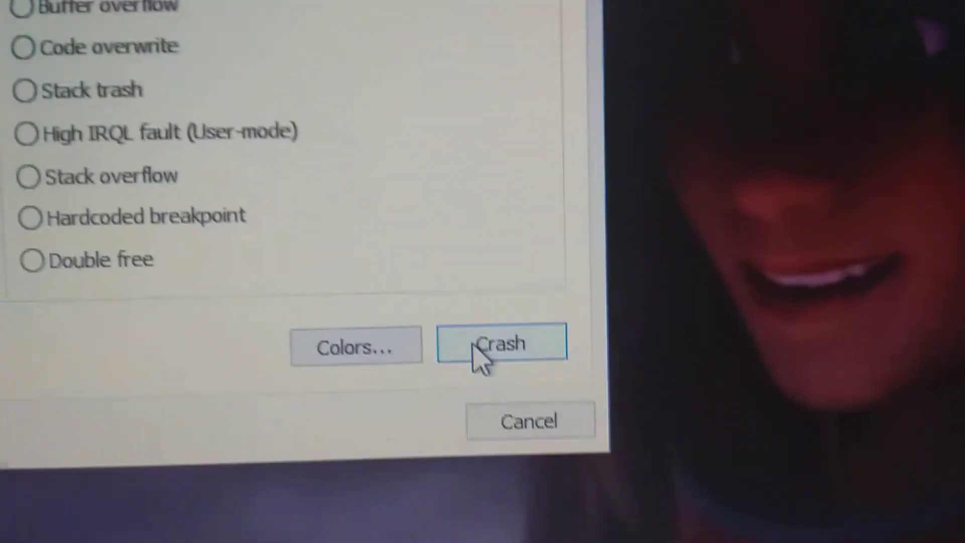
Step: Crash the system with the High IRQL fault so the Windows blue stop screen appears
click(500, 344)
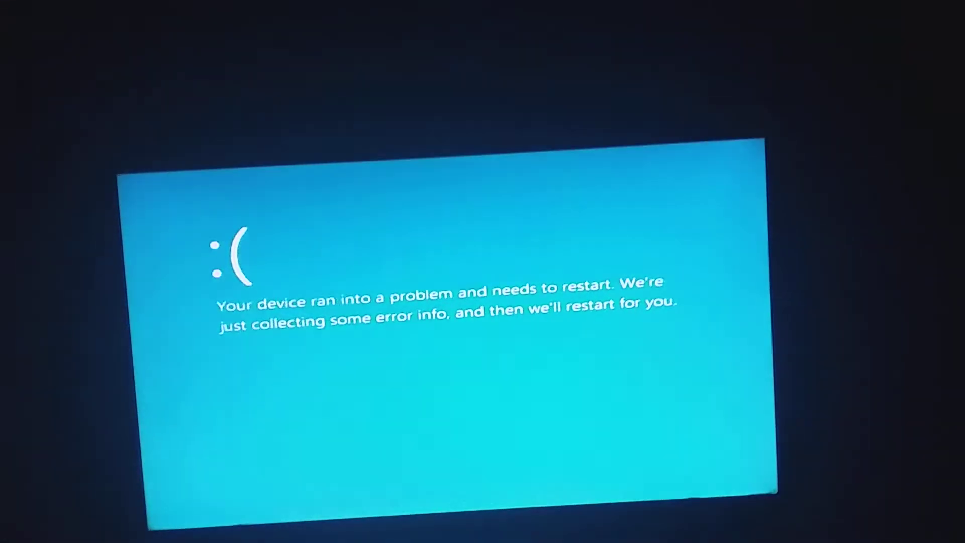